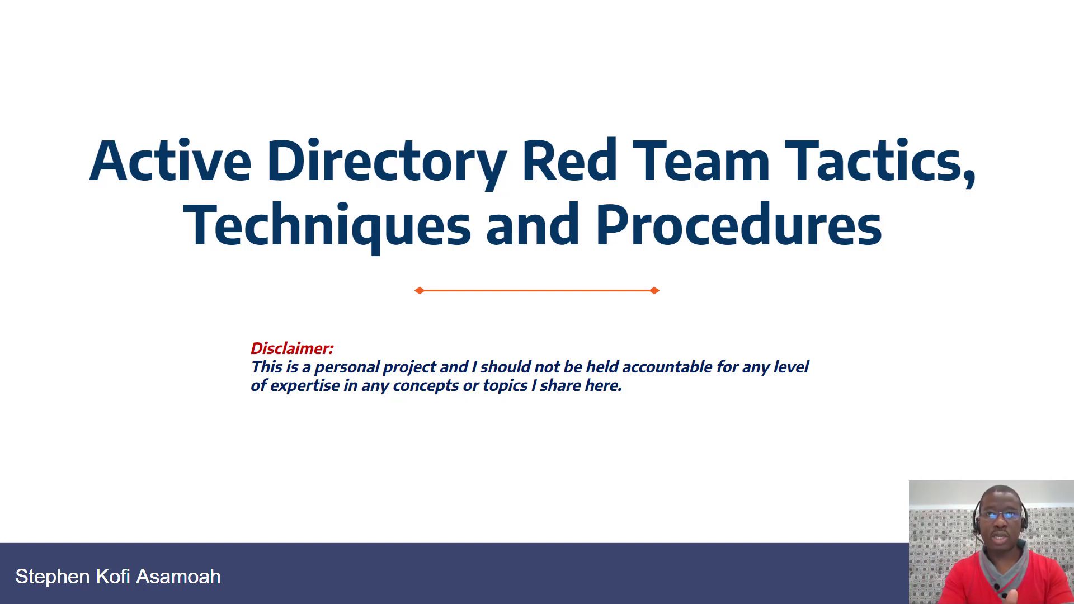
Advance past the title and disclaimer slide to the AD Setup section slide
{"action": "key", "text": "Right"}
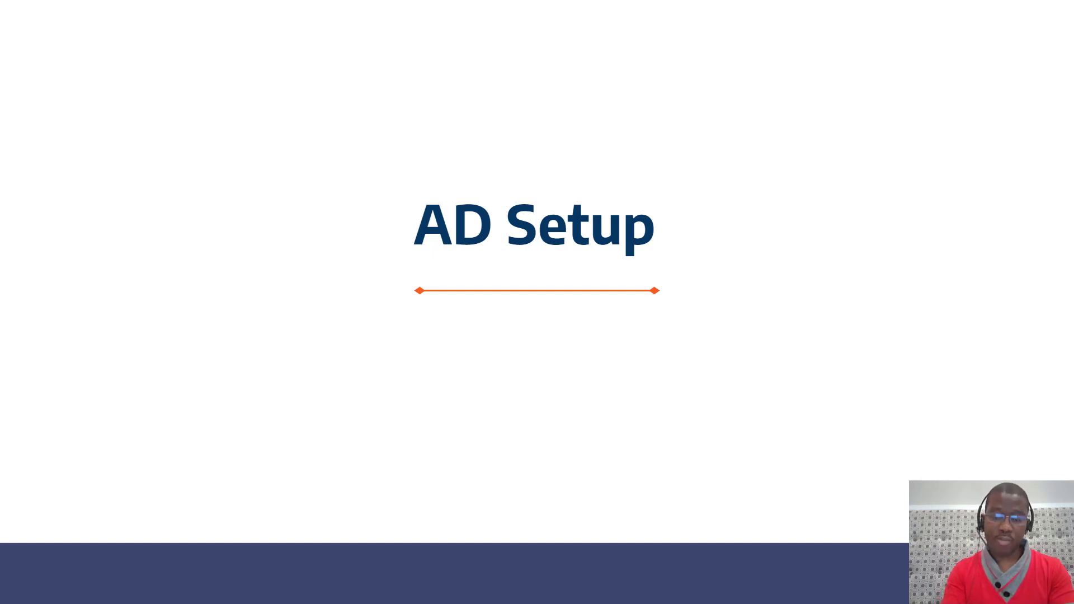
{"action": "key", "text": "Right"}
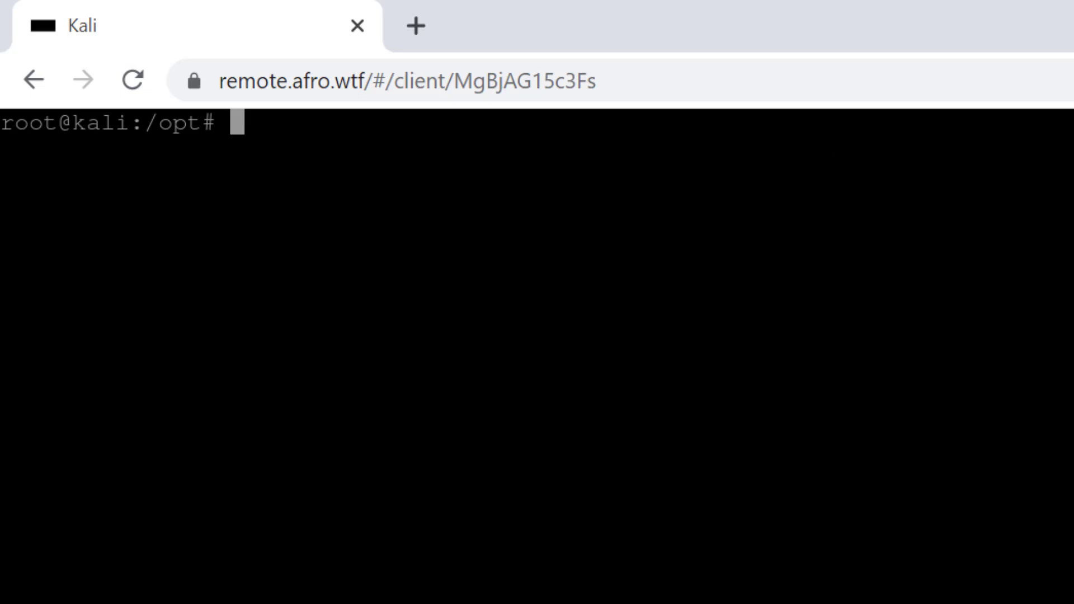
Run apt-get to install apt-transport-https, update, and install the dotnet SDK packages
{"action": "type", "text": "apt-get install -y apt-transport-https && apt-get update && apt-get install -y dotnet-sdk-3.1"}
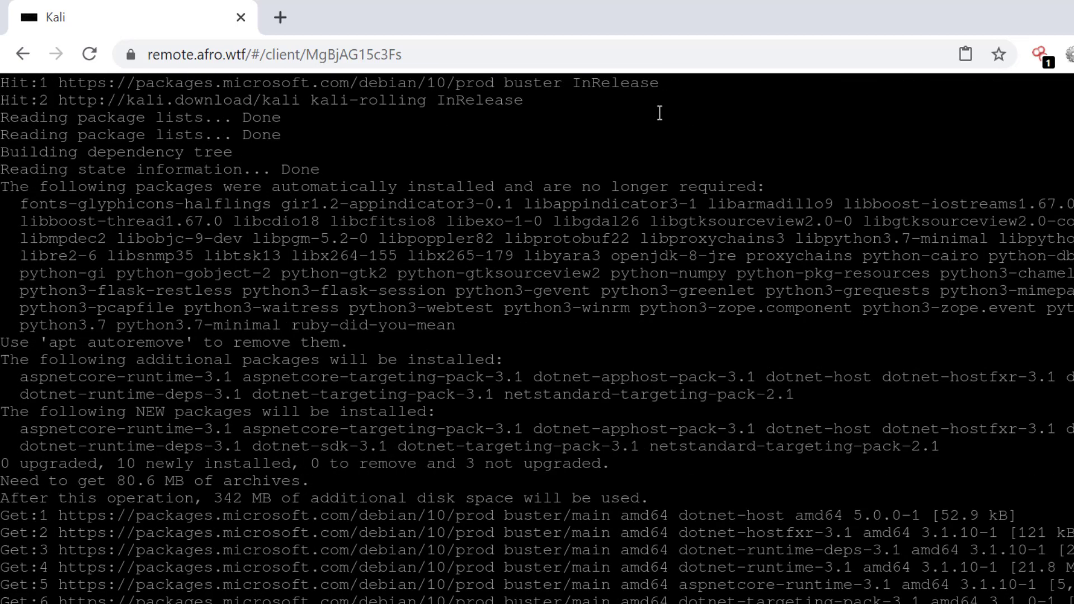
{"action": "scroll", "scroll_direction": "down", "scroll_amount": 3}
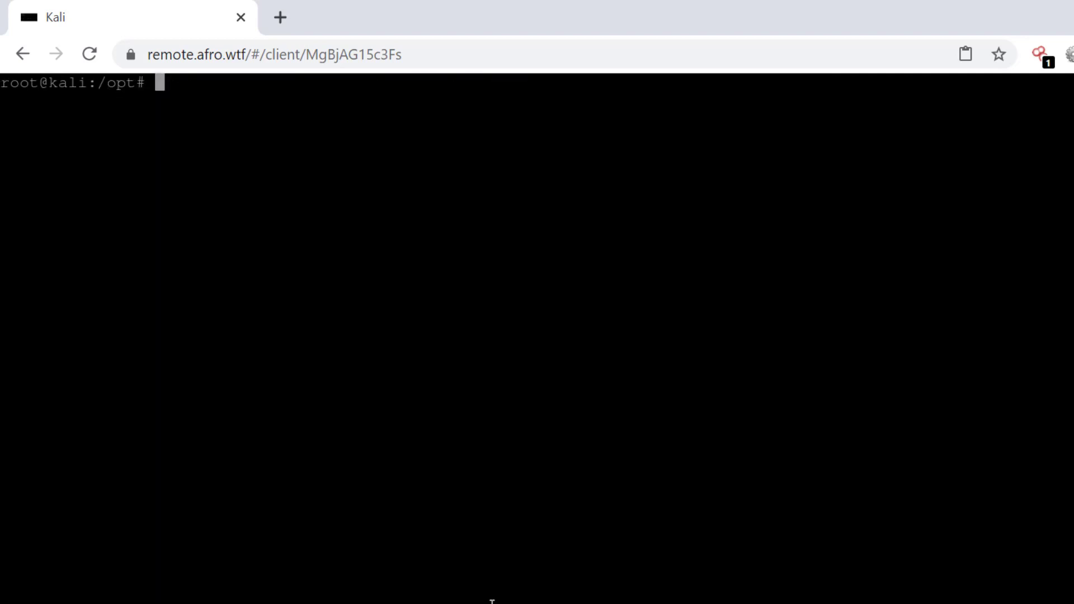
List /opt, change into Covenant/Covenant/, and clear the terminal
{"action": "type", "text": "ls"}
{"action": "type", "text": "c"}
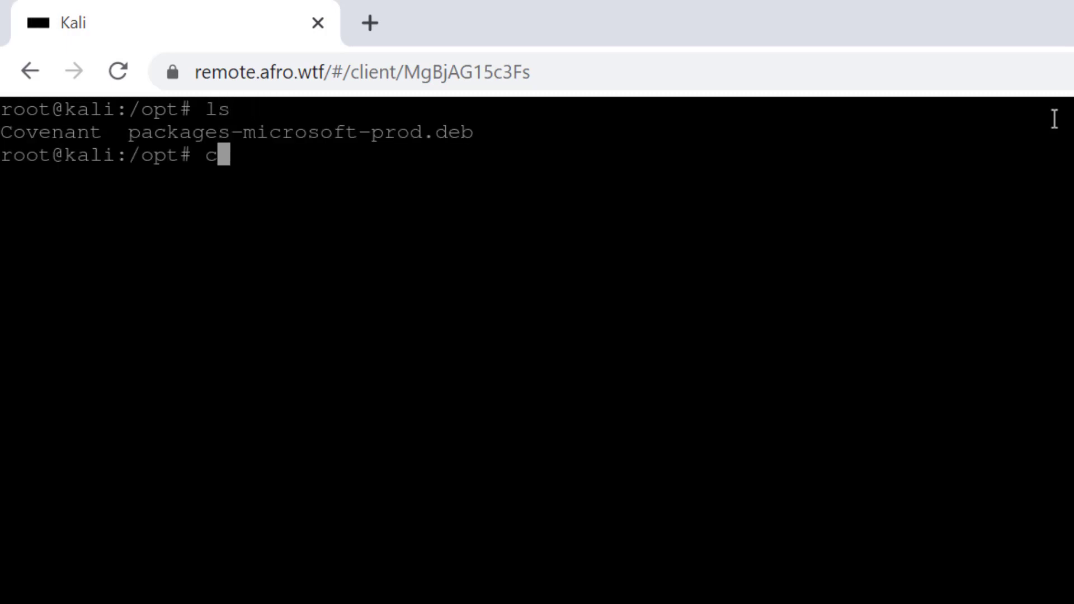
{"action": "type", "text": "d Covenant/Covenant/"}
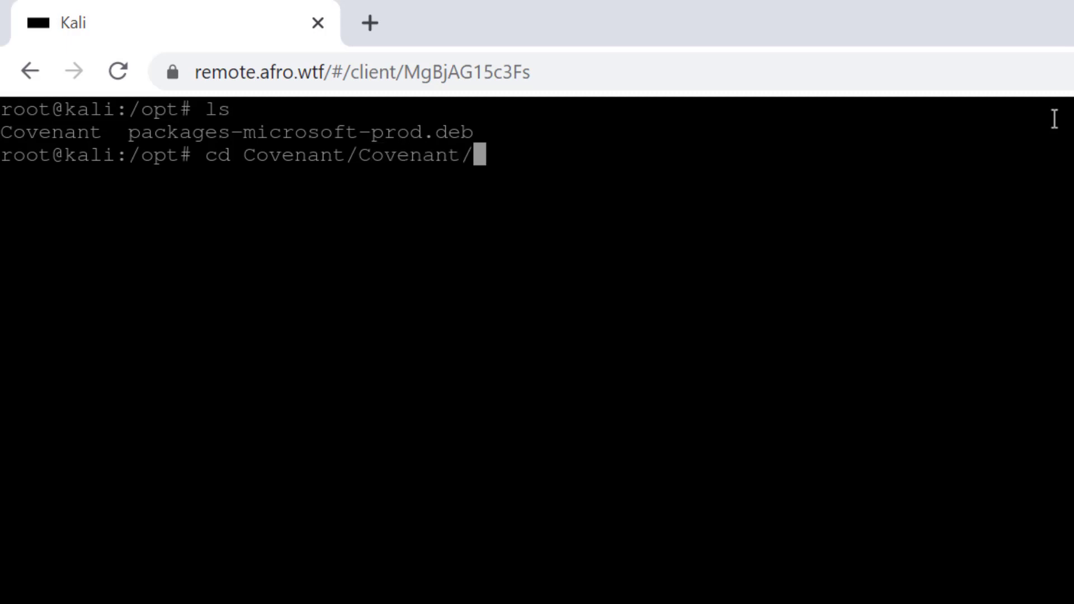
{"action": "type", "text": "clear"}
{"action": "type", "text": "ifconfig eth1"}
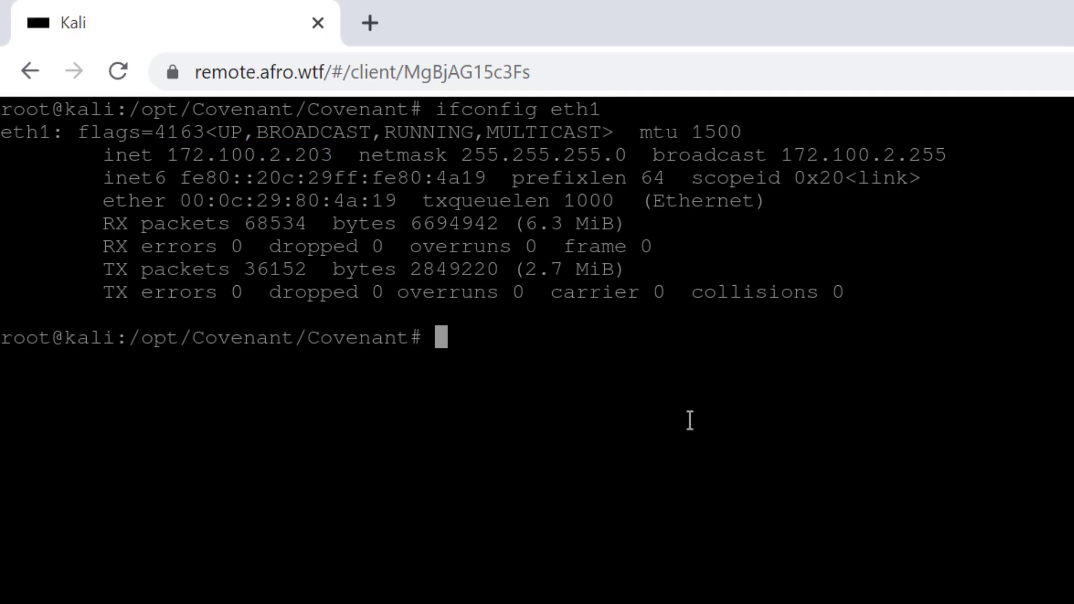
{"action": "type", "text": "dotnet run"}
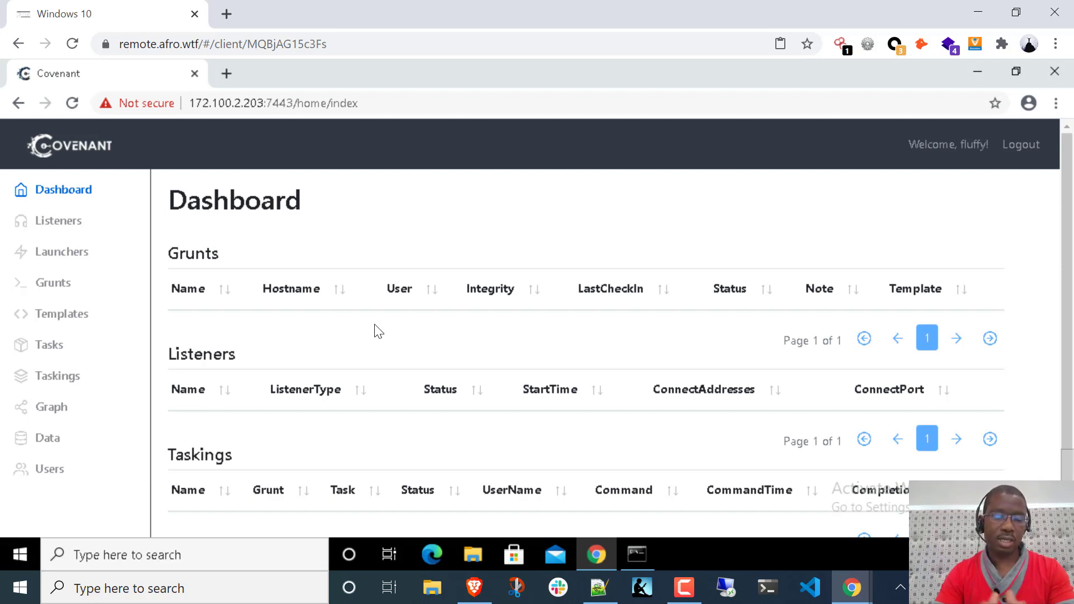
Go to the Listeners section to begin creating an HTTP listener
{"action": "left_click", "coordinate": [57, 220]}
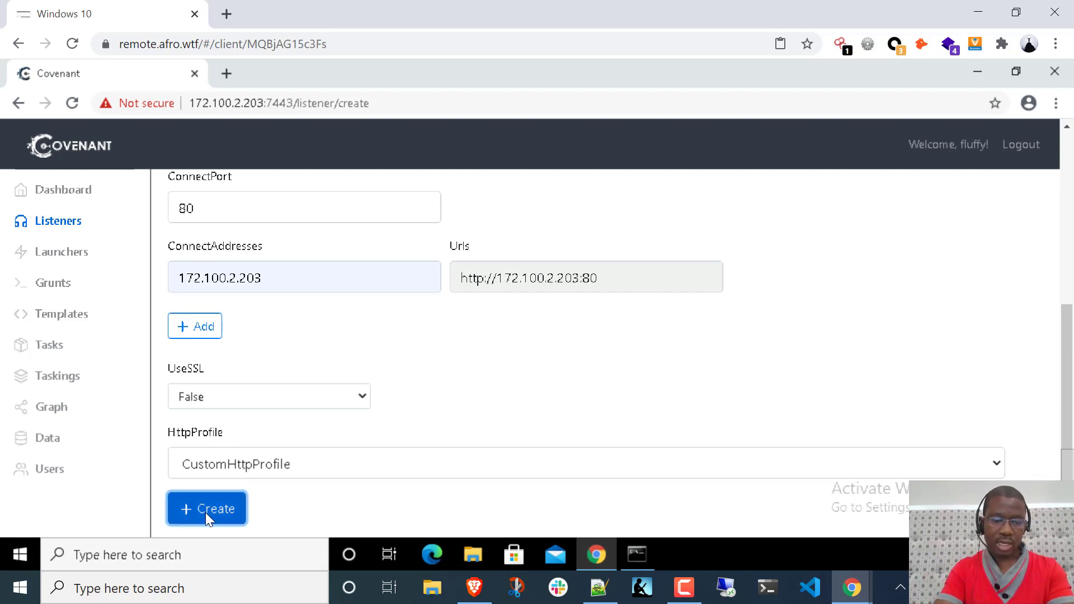
Create the listener so it shows Active on 172.100.2.203 port 80
{"action": "left_click", "coordinate": [206, 508]}
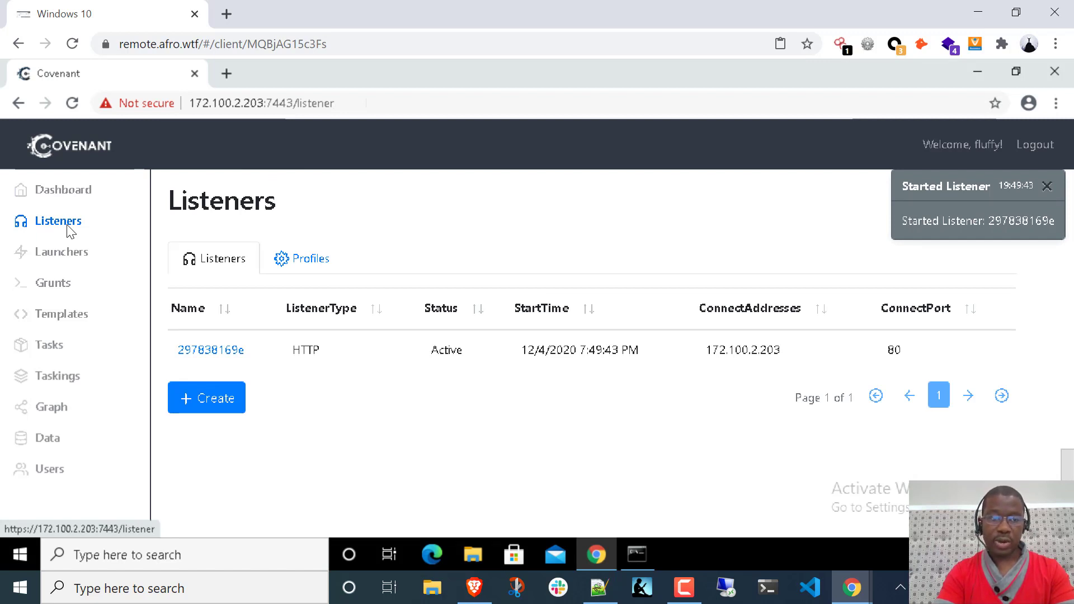